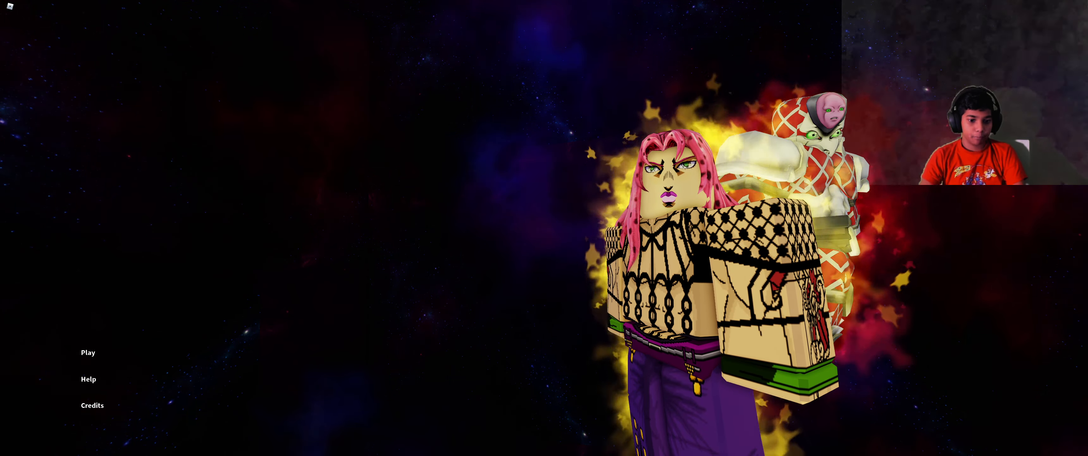
Step: Enter the game via Play, then begin a chat message reading 'we kill a'
click(87, 351)
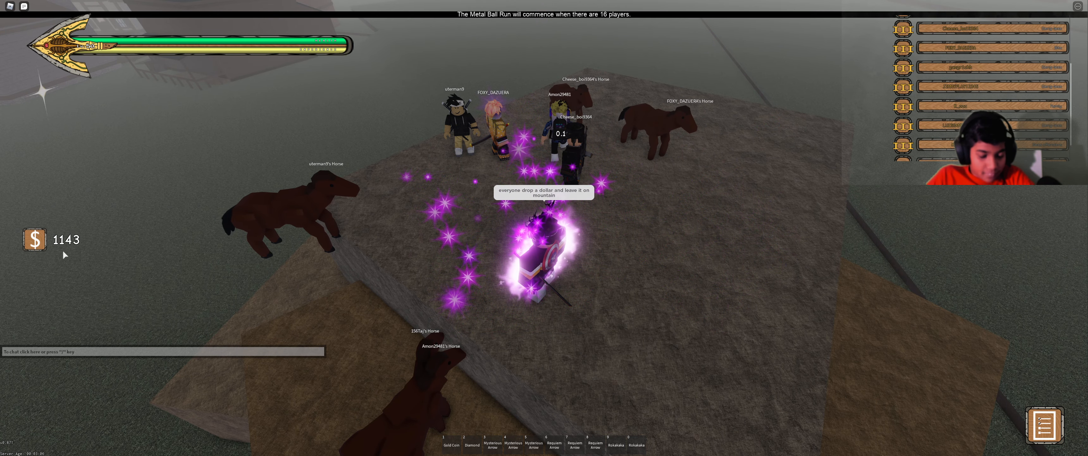
text(we kill a)
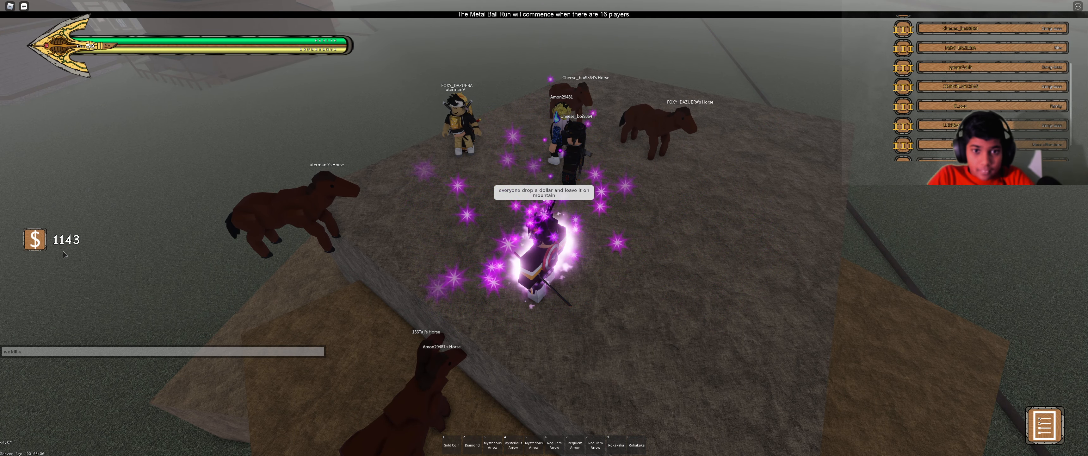